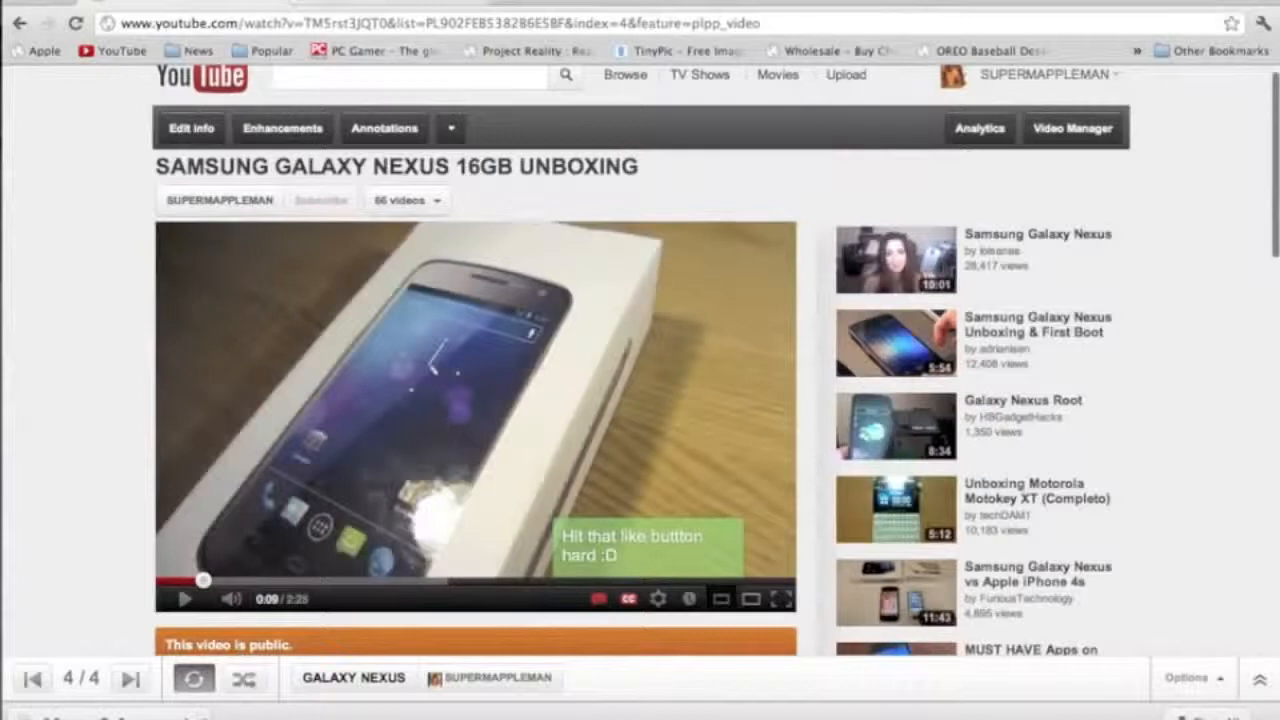
mouse_move(330, 177)
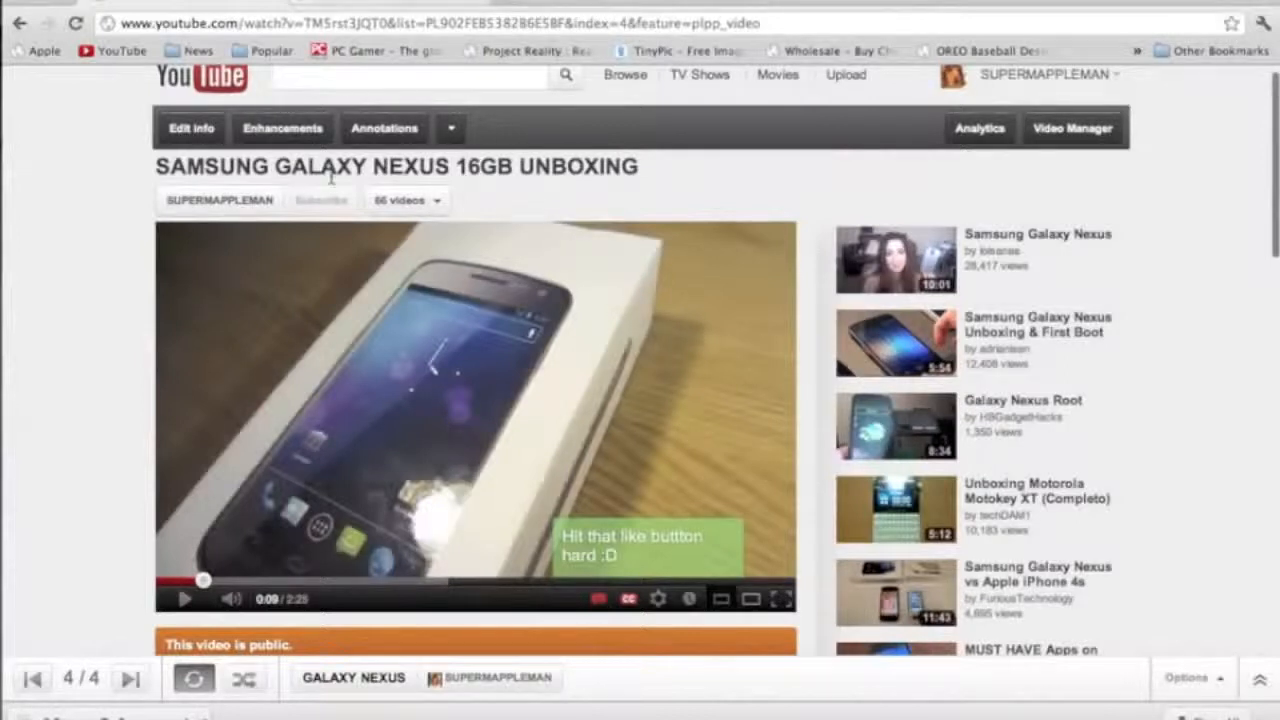
Step: Open the Share options below the Galaxy Nexus unboxing video to get its youtu.be link
scroll("down", 3)
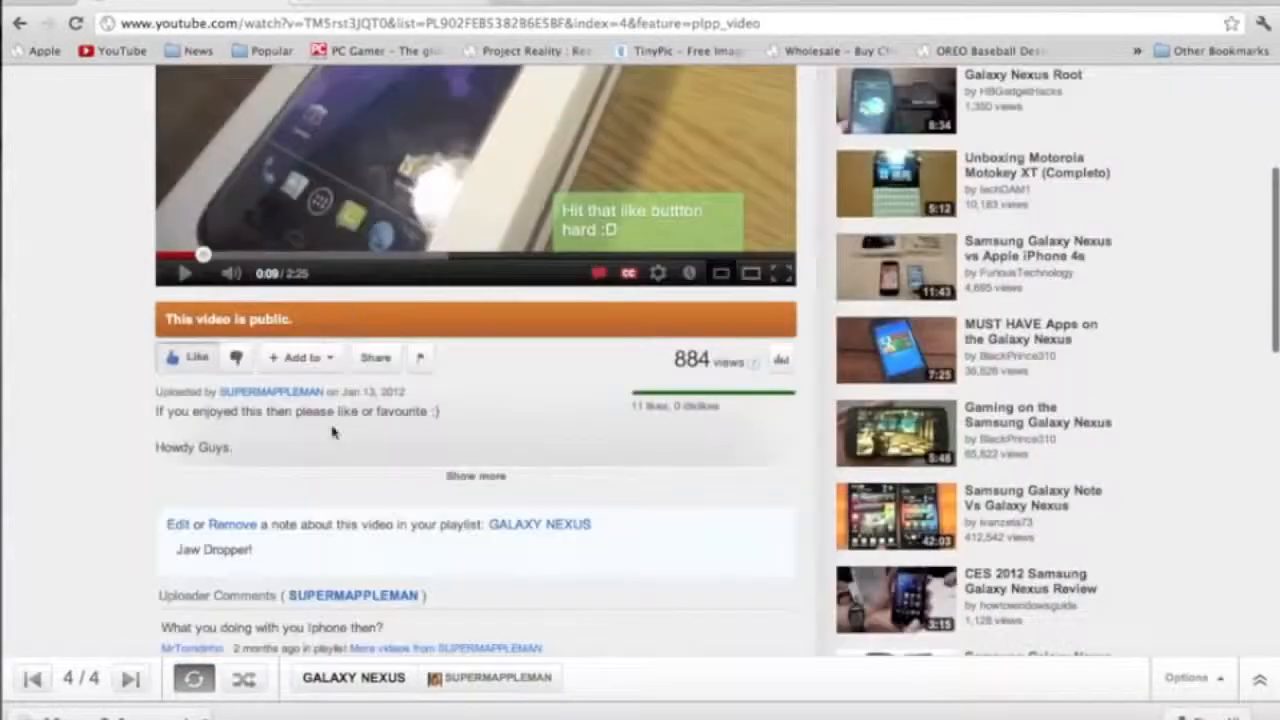
mouse_move(375, 357)
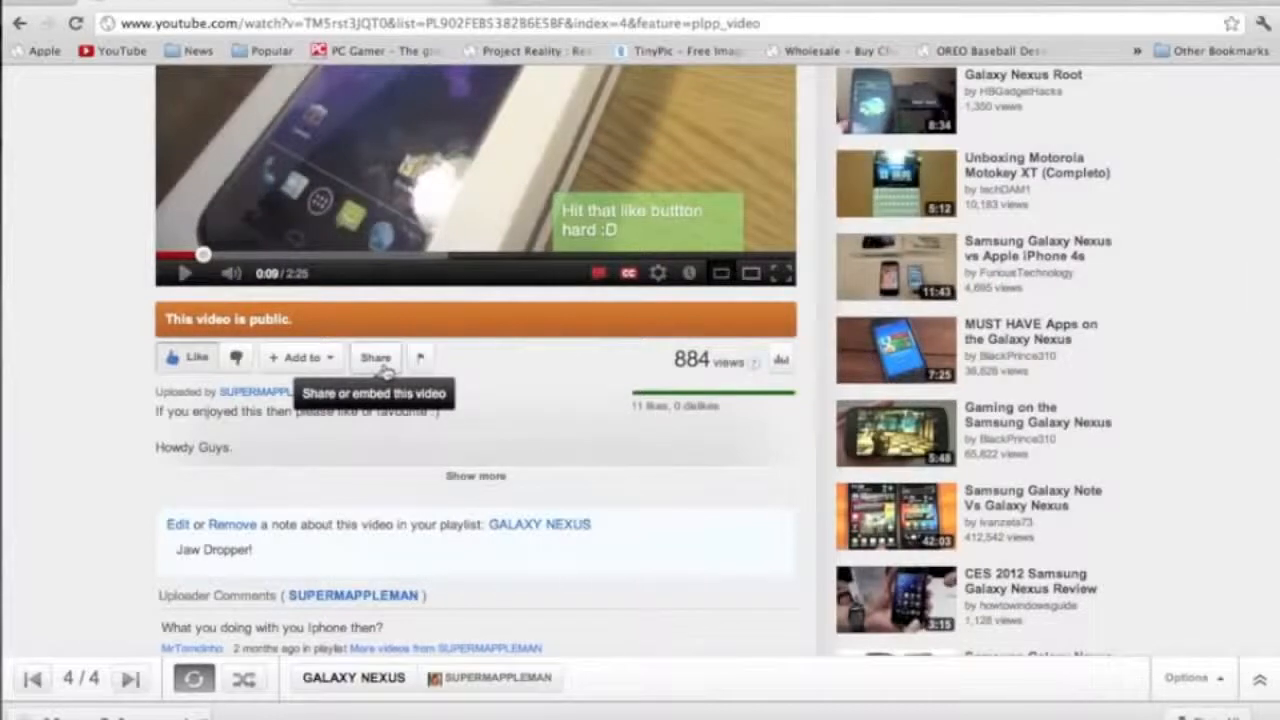
left_click(375, 357)
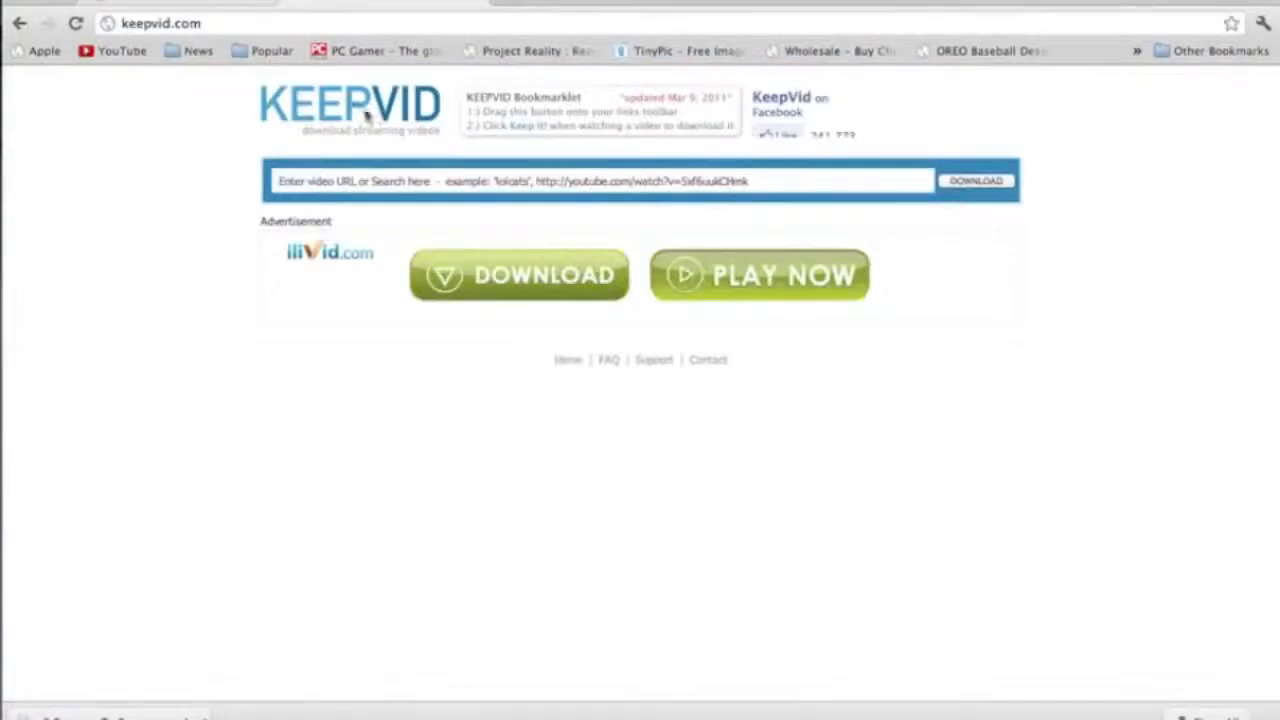
Step: Paste the youtu.be link into KeepVid's URL box and submit it with DOWNLOAD
left_click(600, 181)
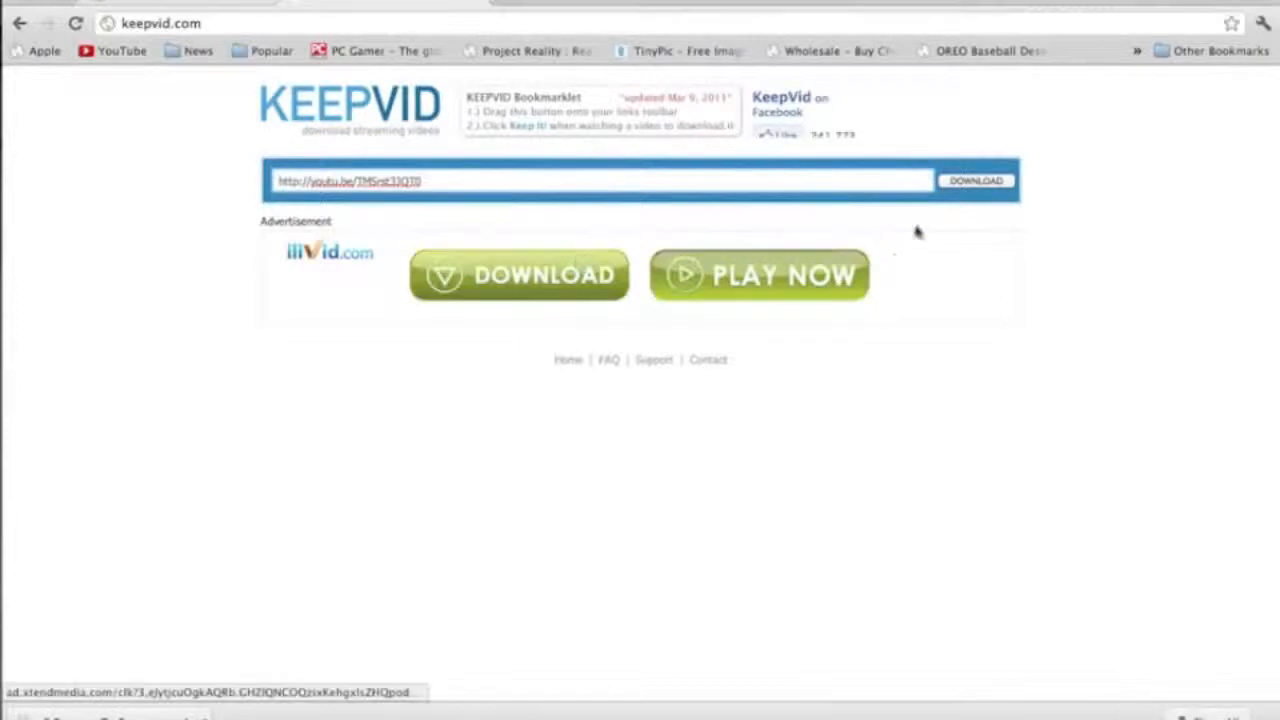
left_click(975, 181)
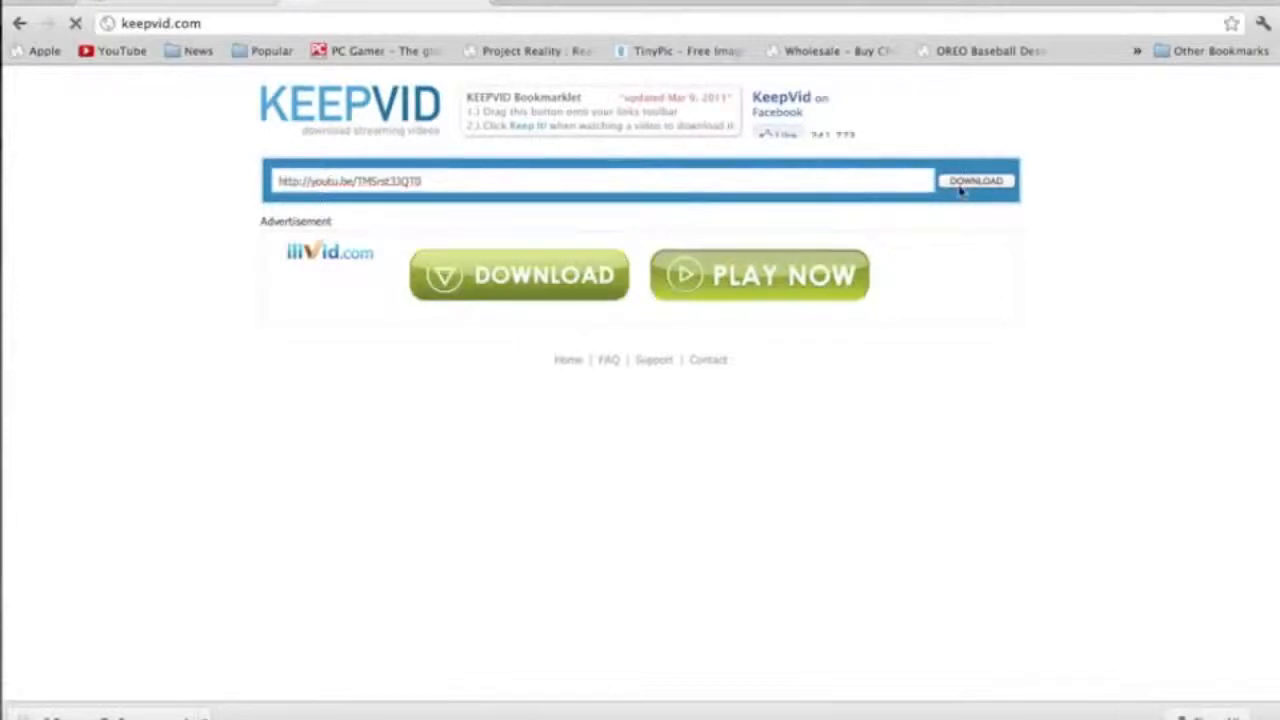
left_click(976, 181)
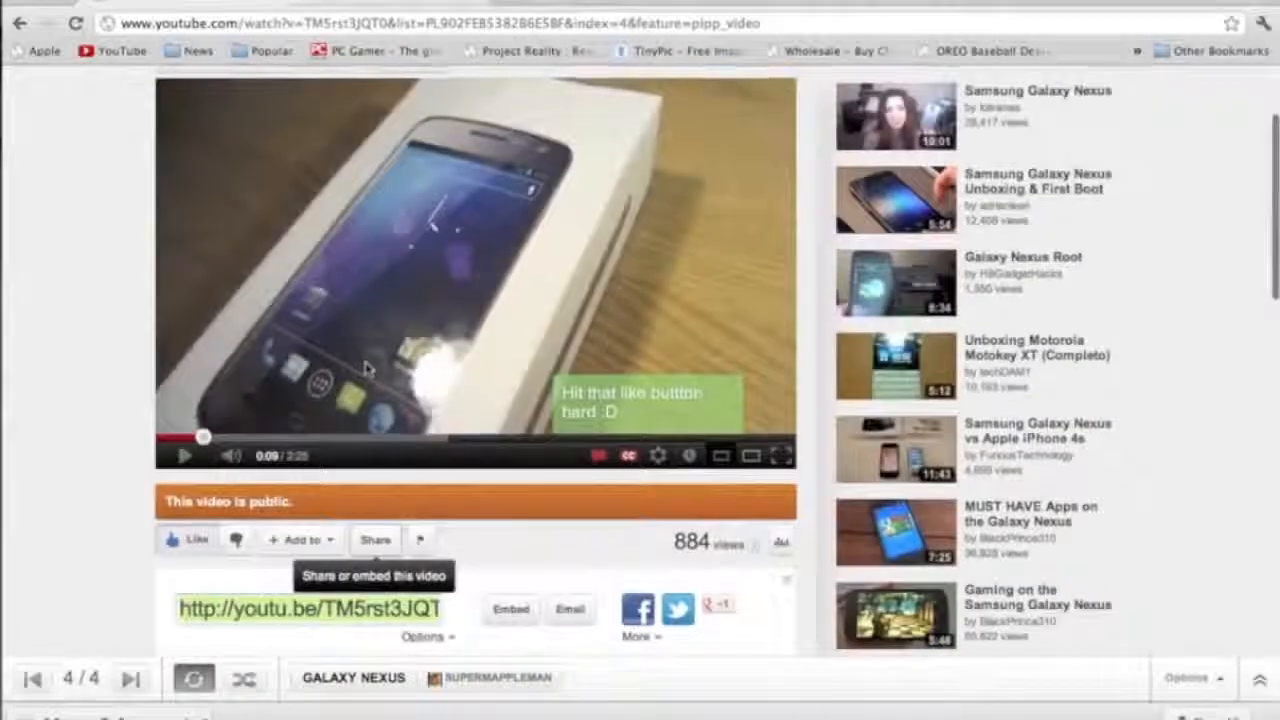
scroll("up", 3)
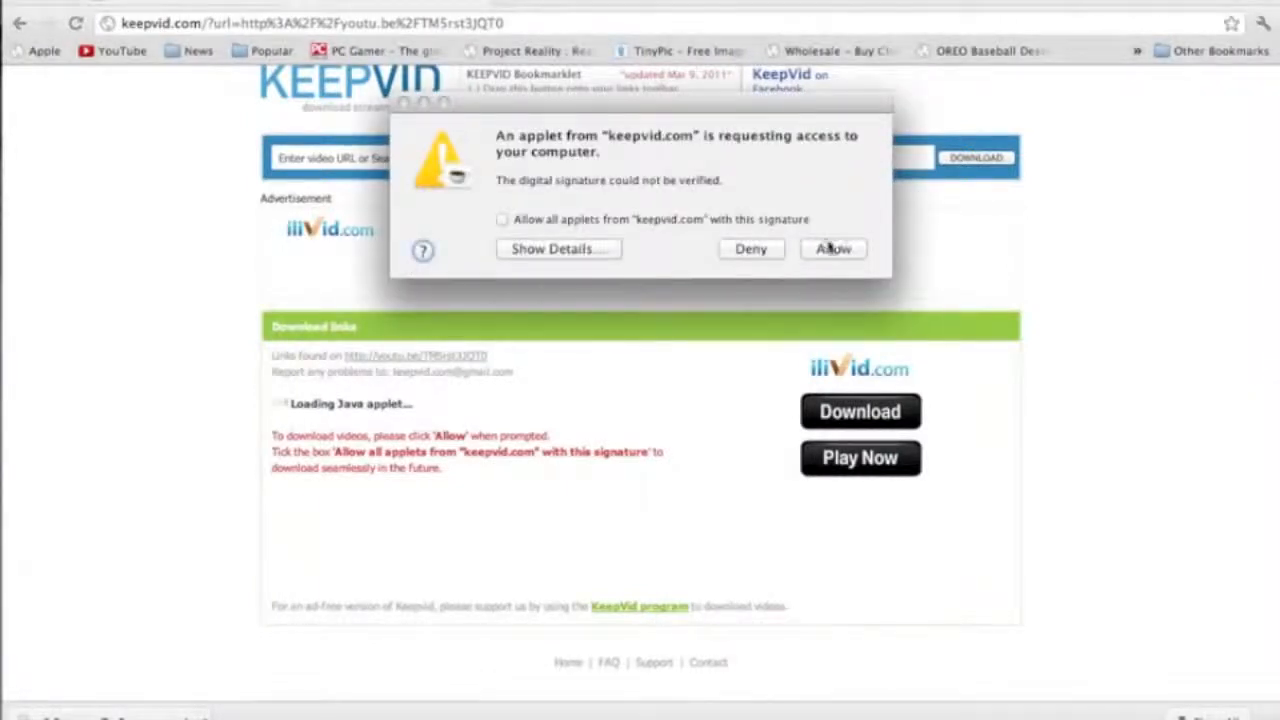
Step: Allow the Java applet, then download the 720p MP4 of the unboxing video
left_click(832, 248)
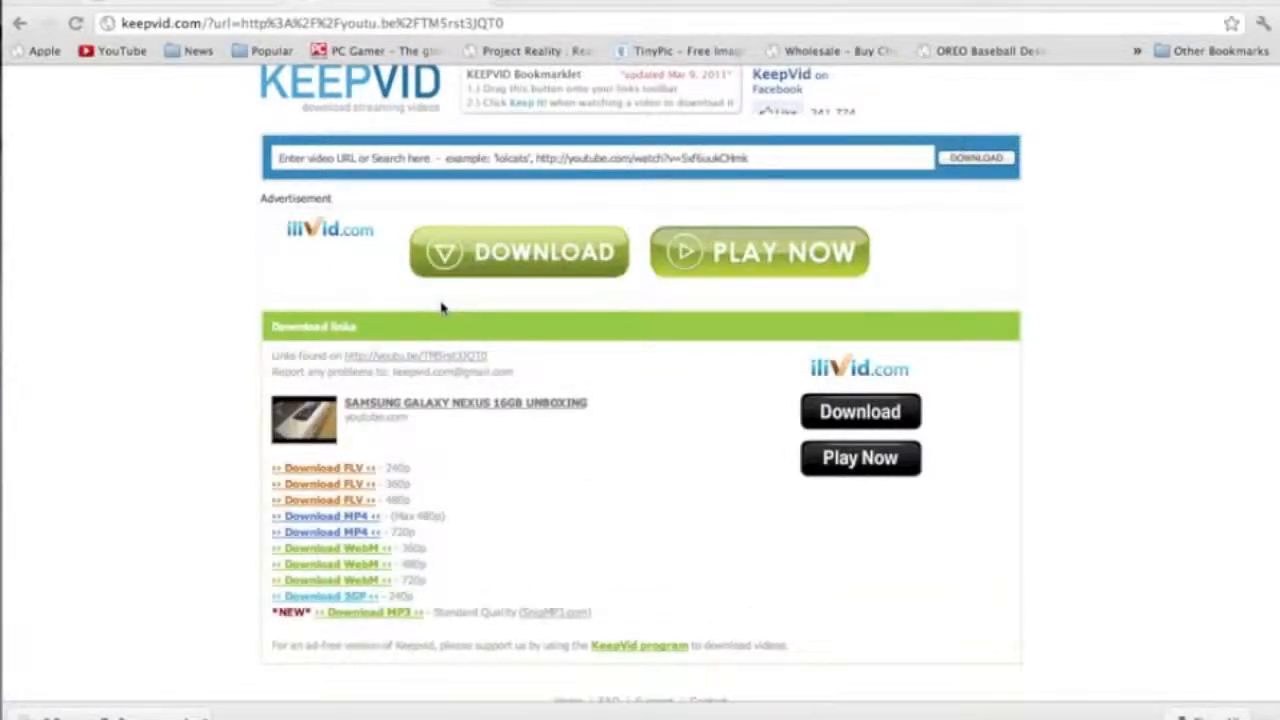
mouse_move(480, 335)
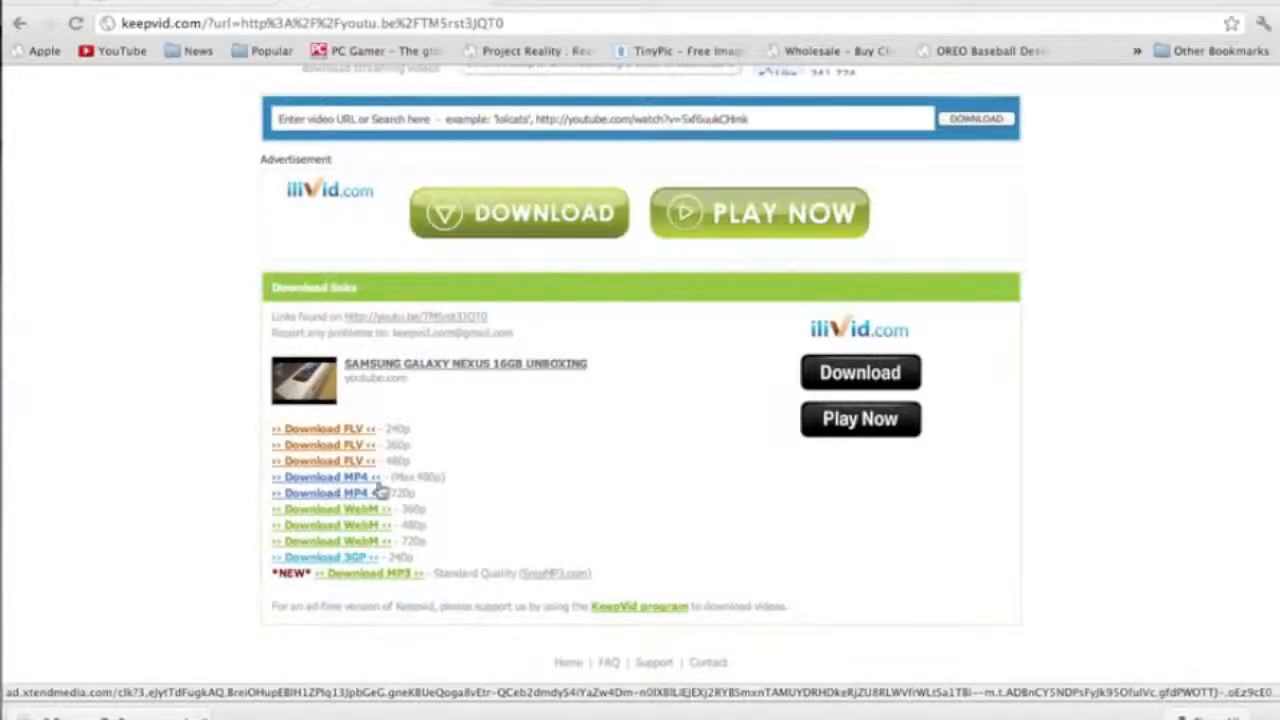
mouse_move(444, 485)
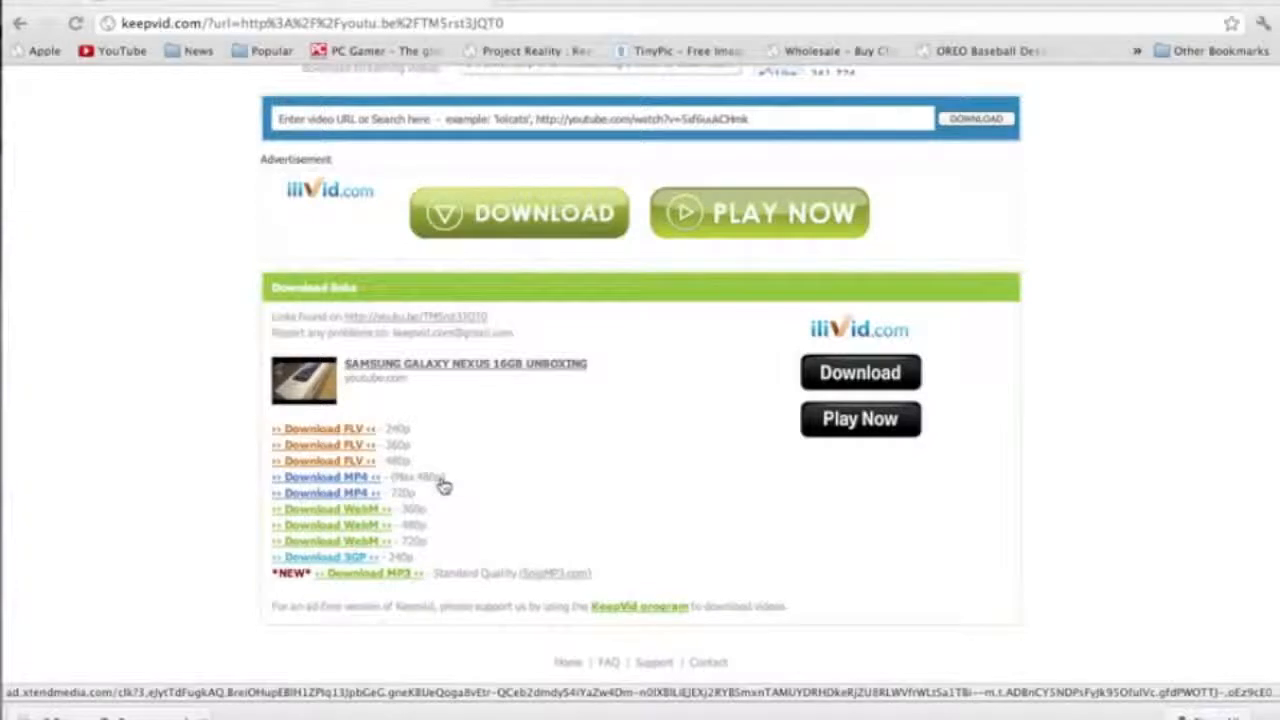
mouse_move(360, 497)
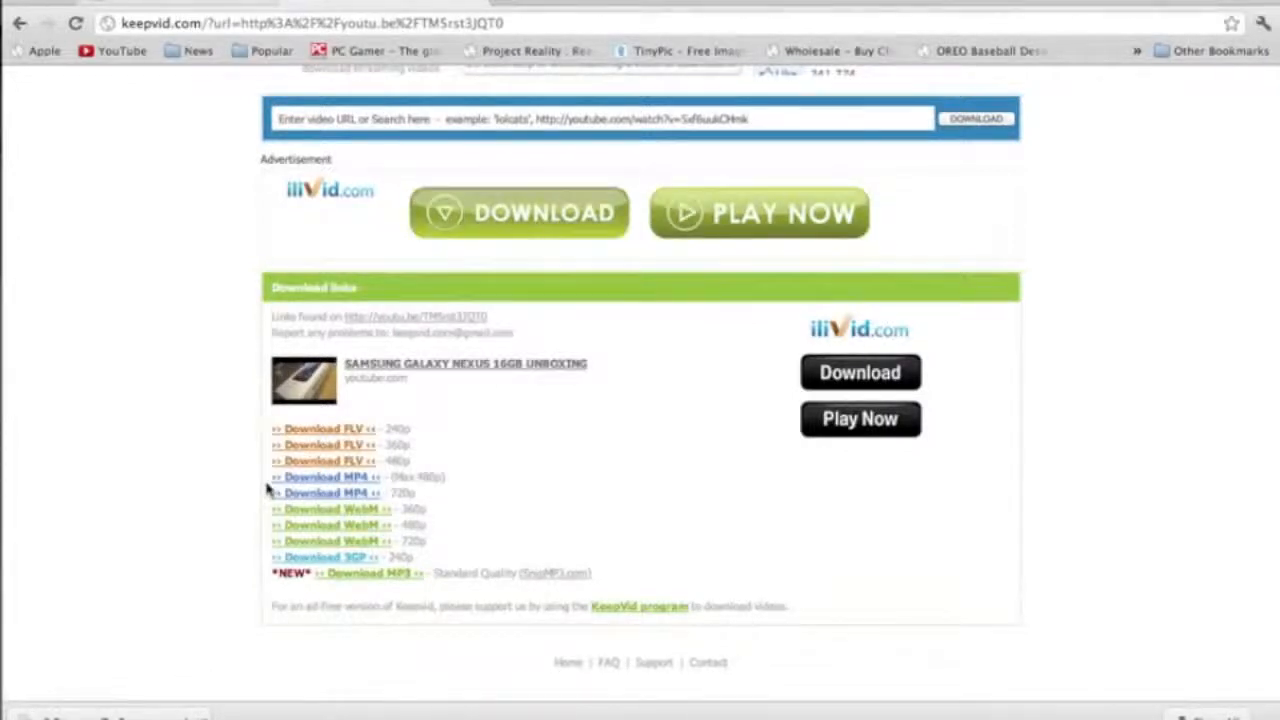
left_click(324, 492)
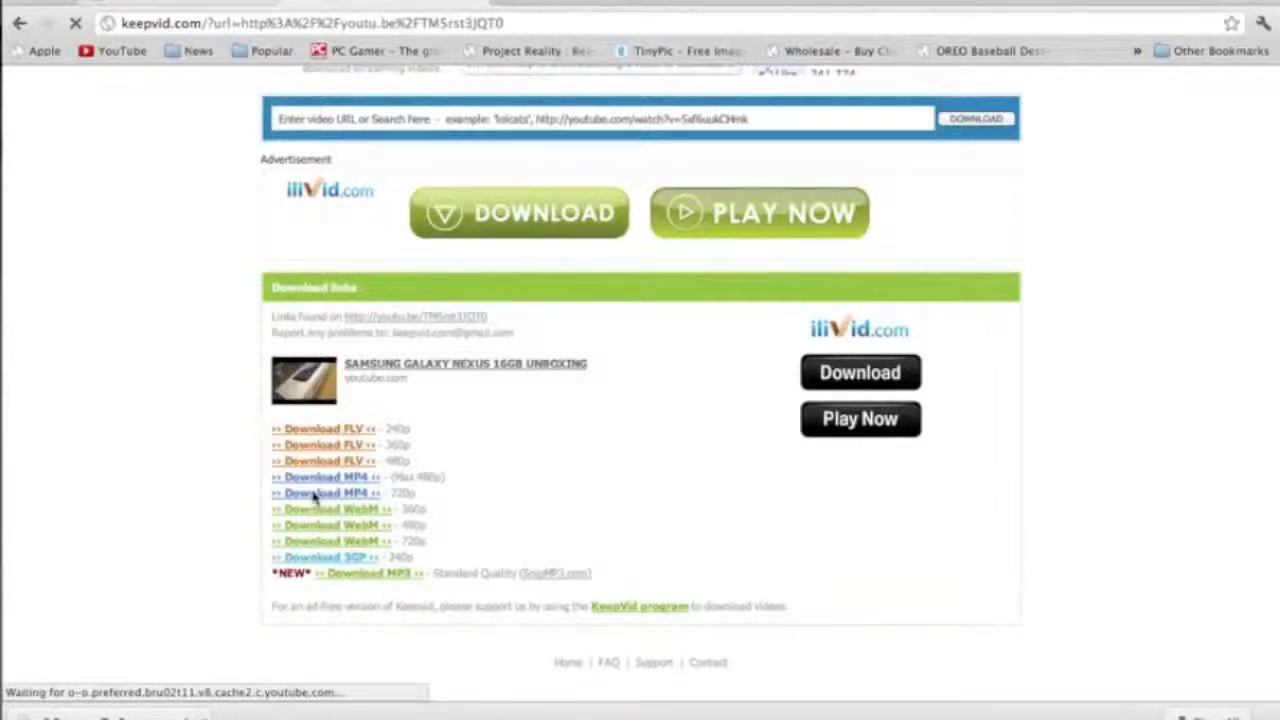
left_click(325, 492)
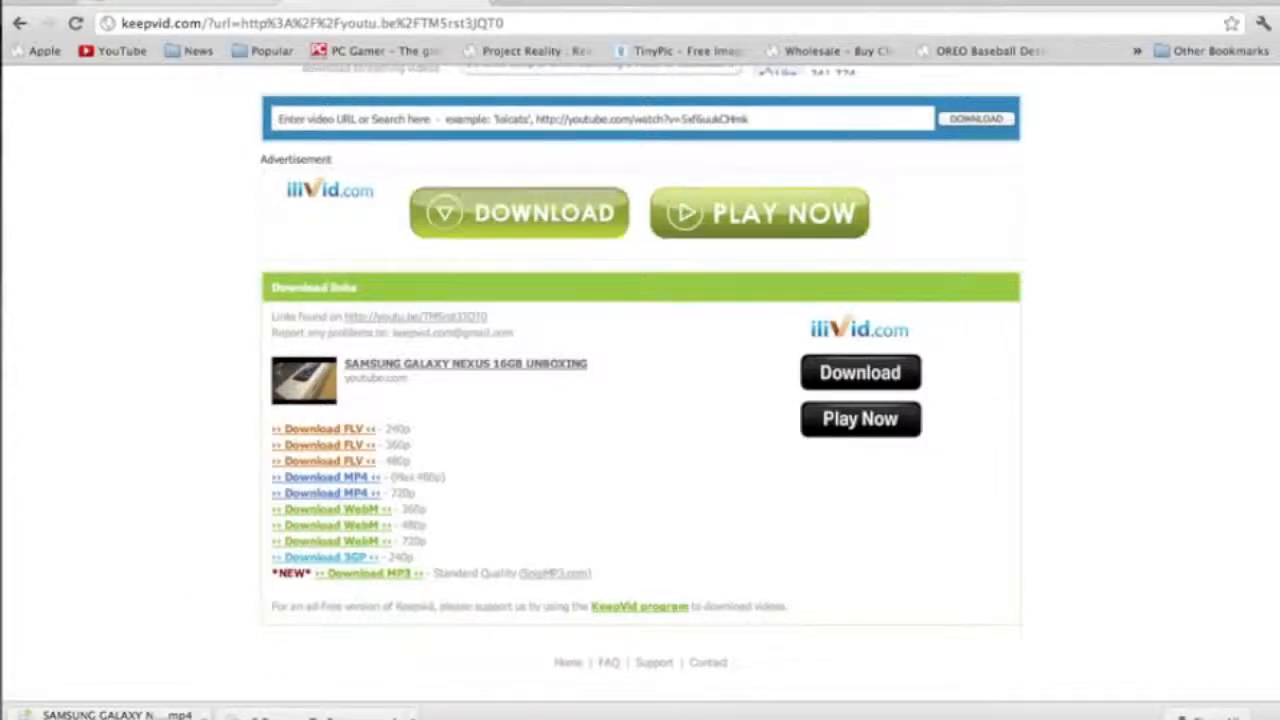
mouse_move(123, 595)
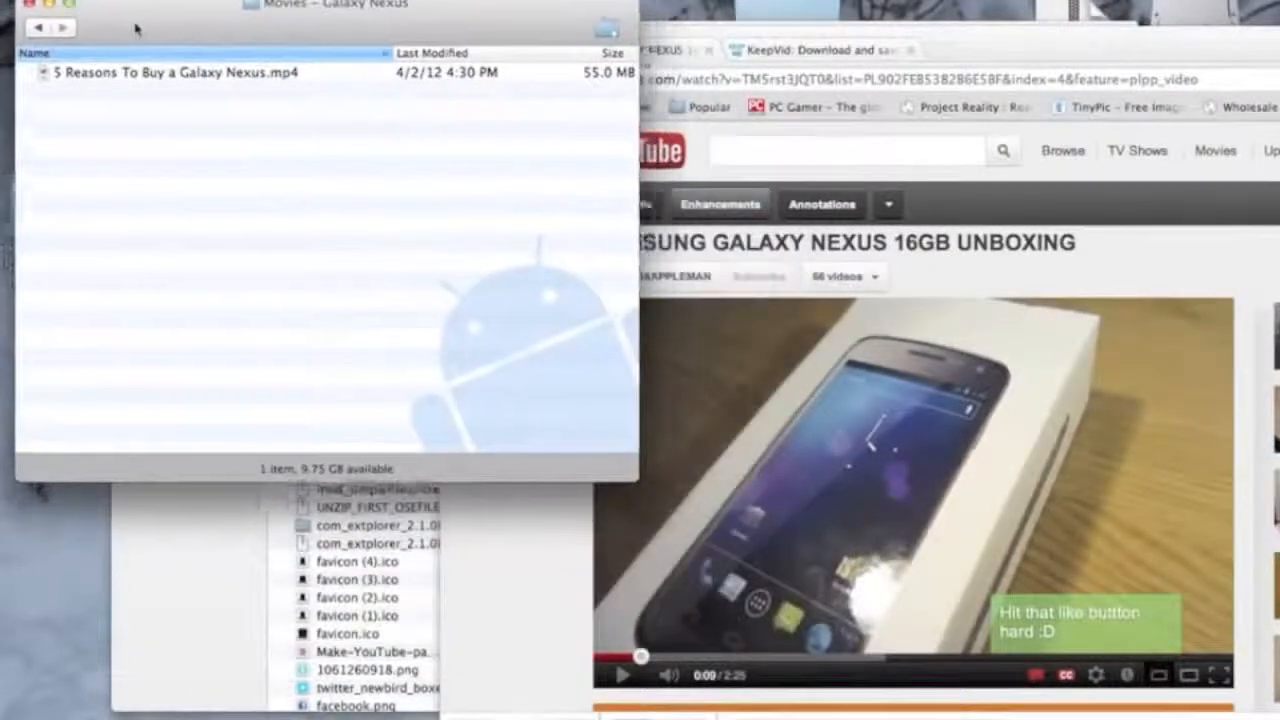
Step: Return to the phone's top-level folders and select Movies in Android File Transfer
left_click_drag(330, 5, 350, 68)
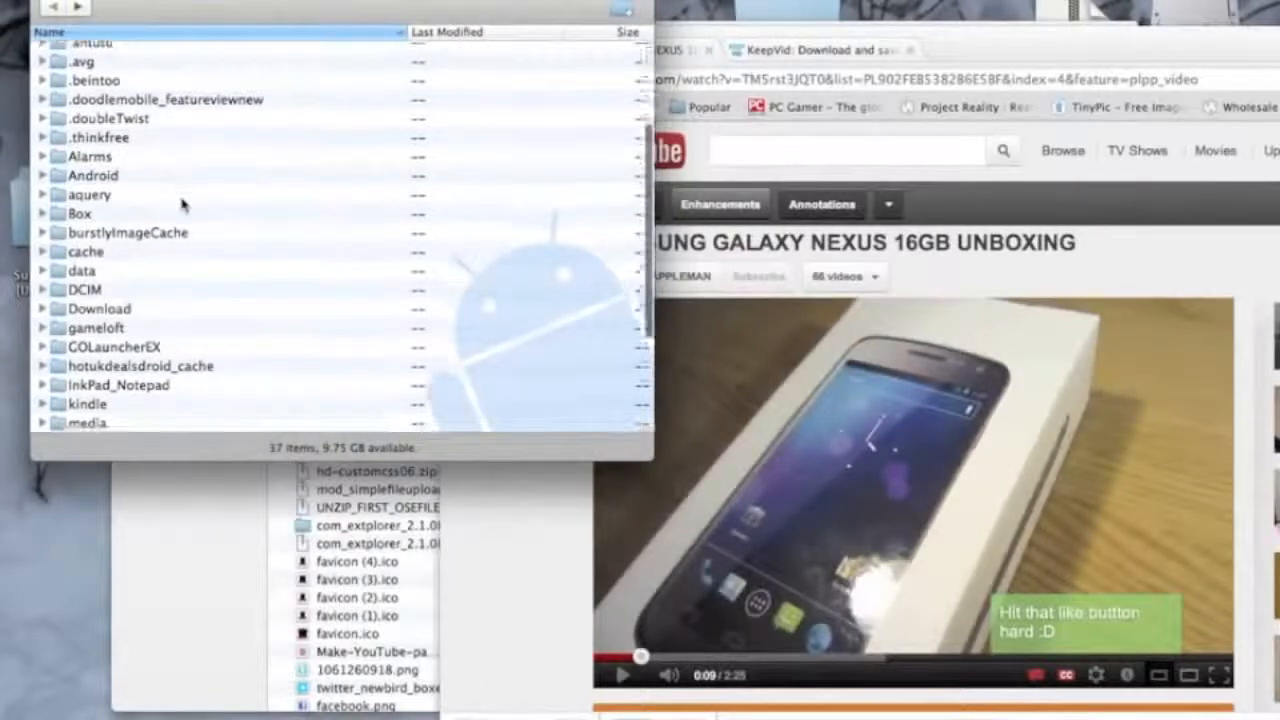
scroll("down", 3)
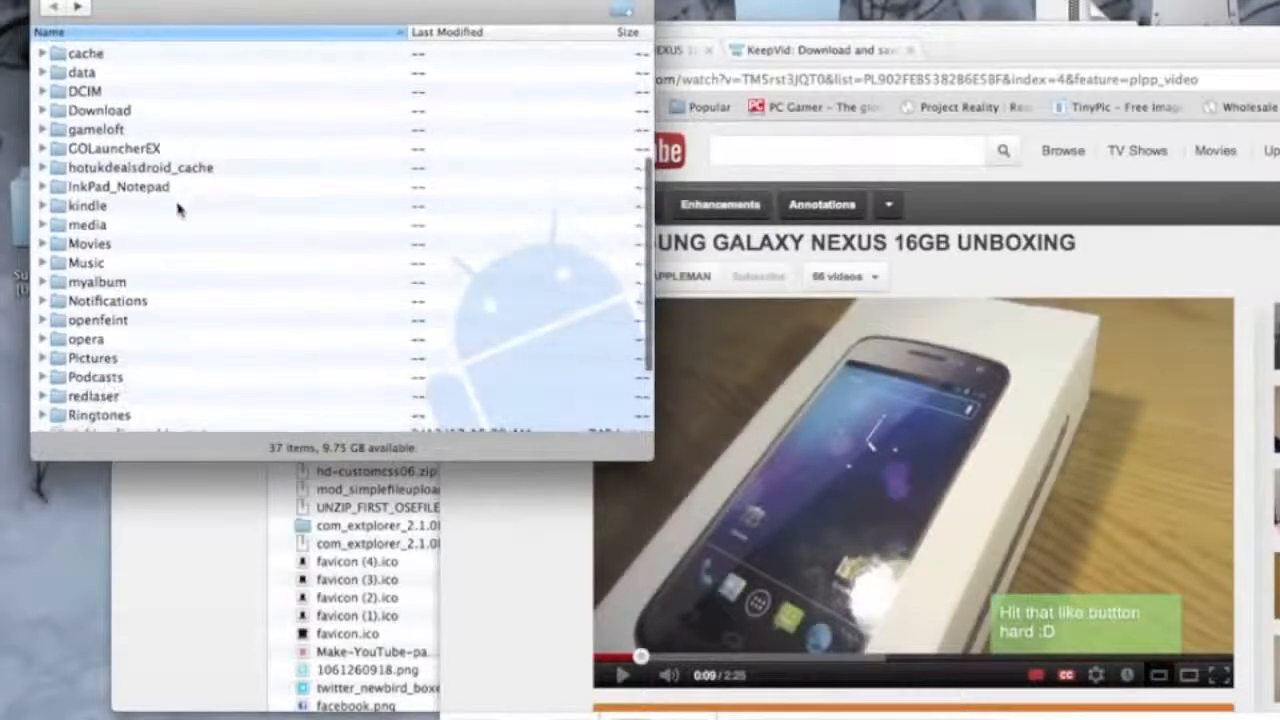
left_click(90, 243)
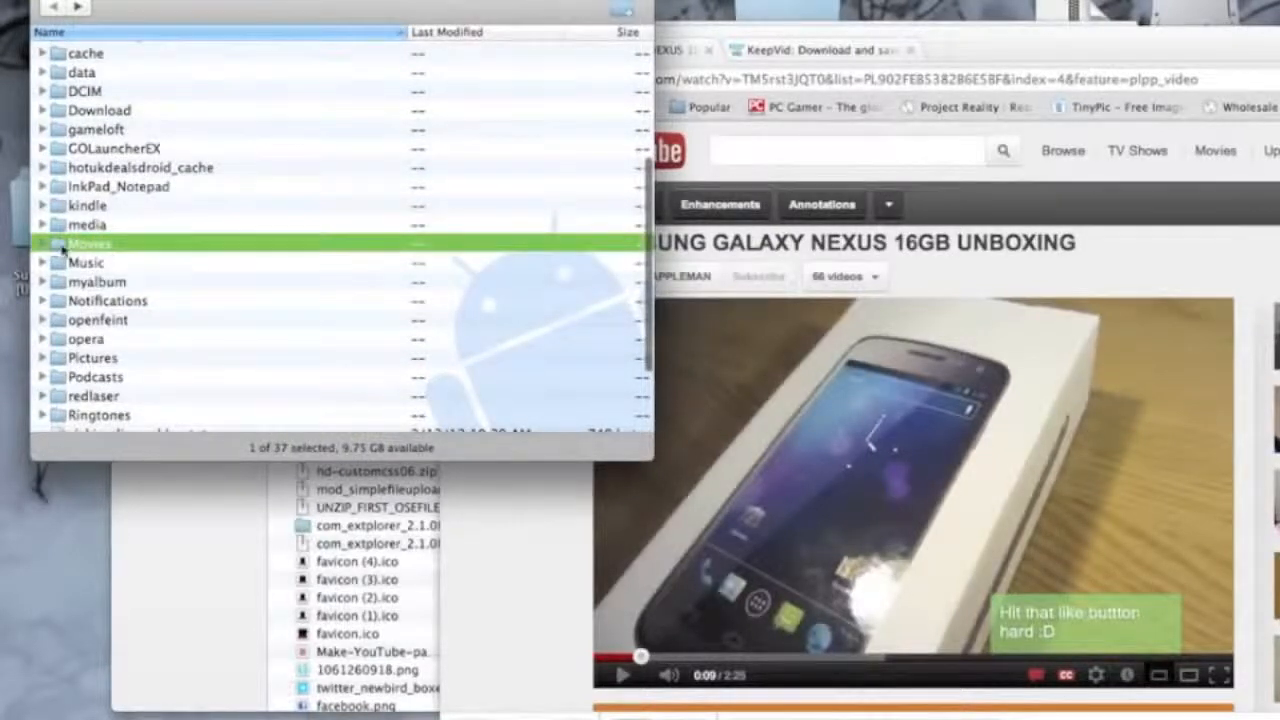